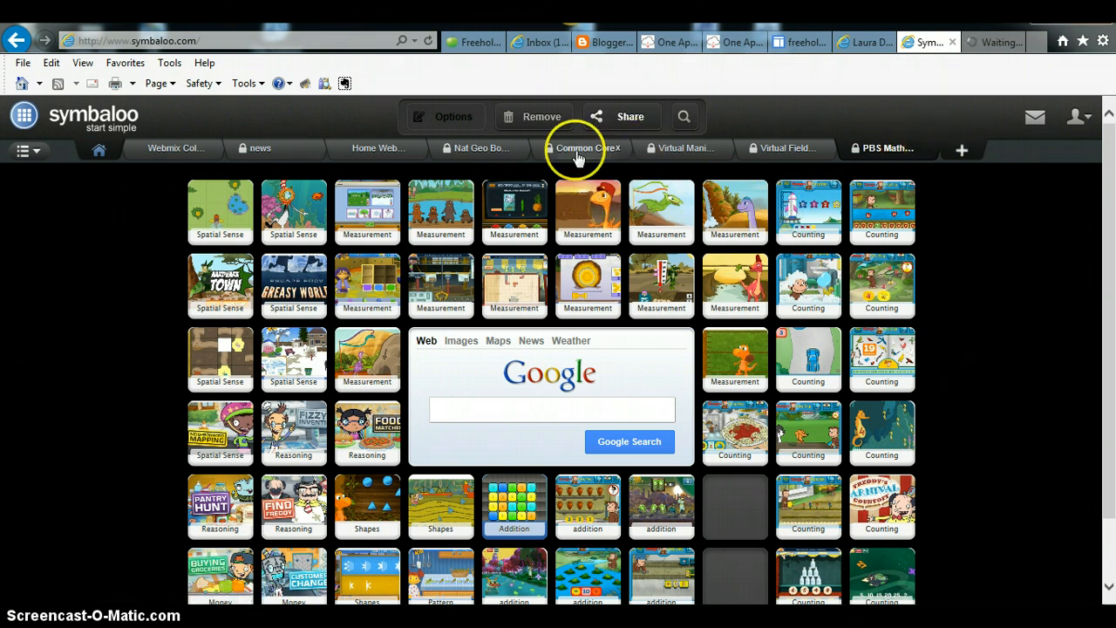
Copy the PBS Math webmix's iframe embed code from its Webmix Details box.
{"action": "left_click", "coordinate": [629, 116]}
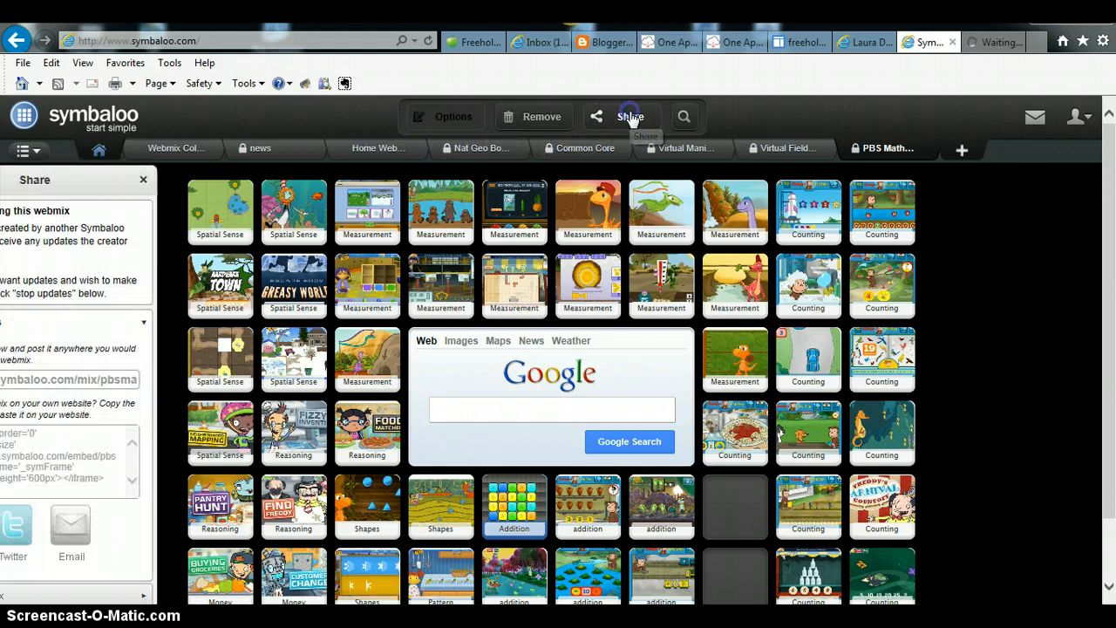
{"action": "left_click", "coordinate": [630, 115]}
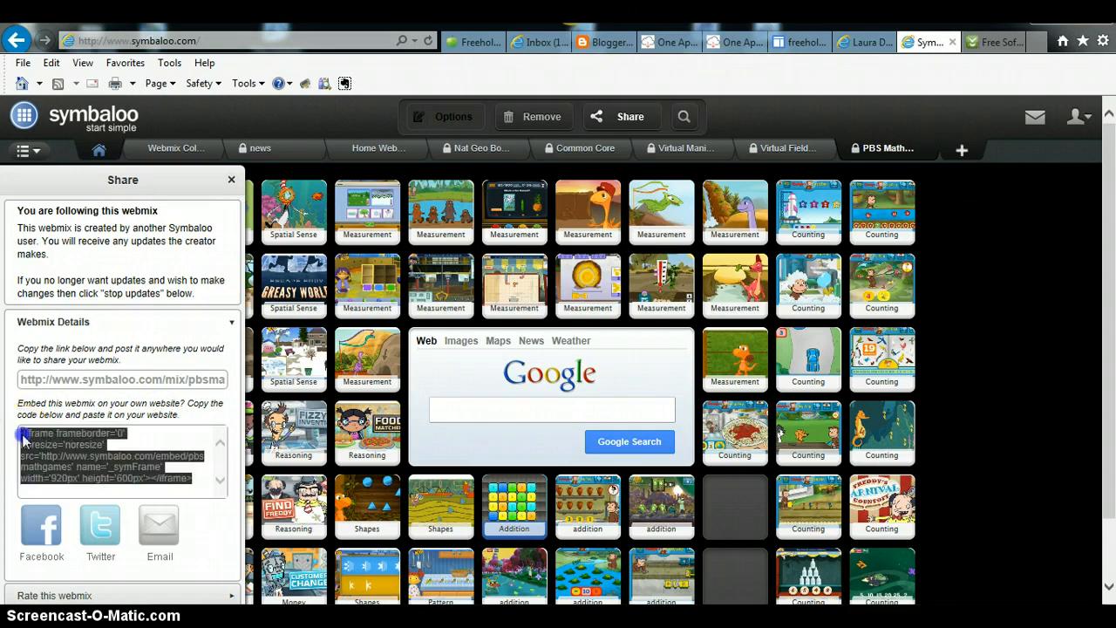
{"action": "right_click", "coordinate": [122, 458]}
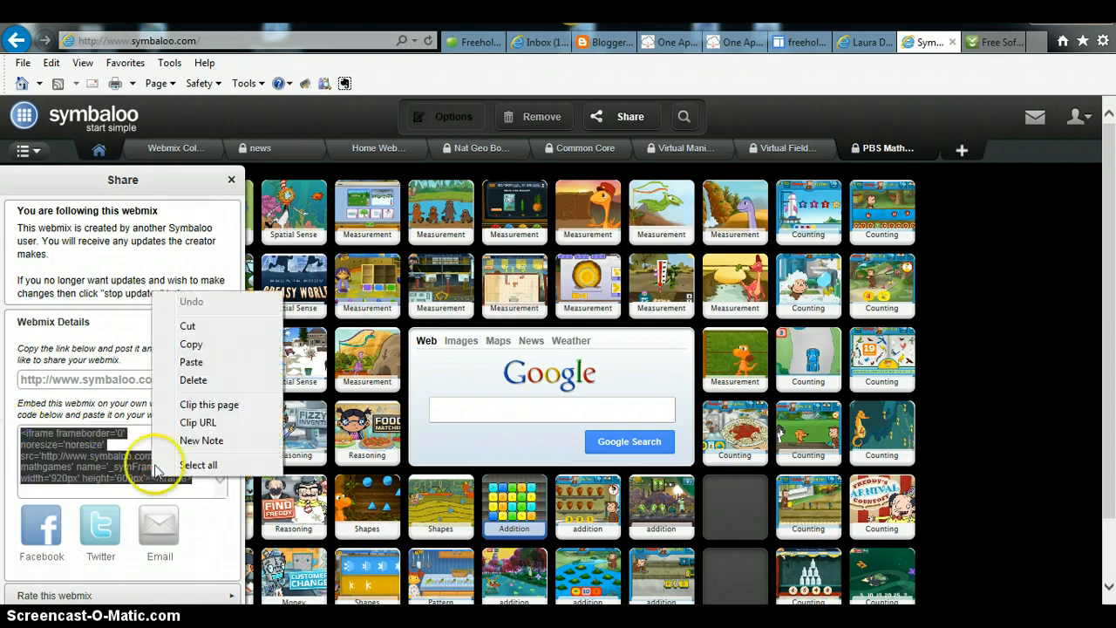
{"action": "left_click", "coordinate": [192, 344]}
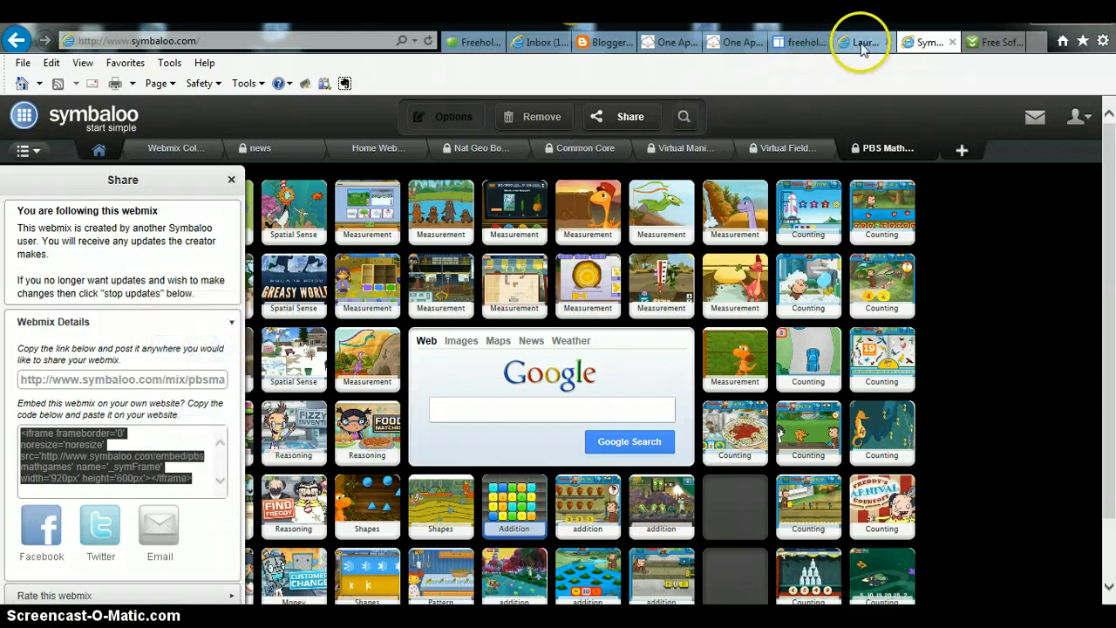
Go to the Donovan Tech site's Math page under Student Sites.
{"action": "left_click", "coordinate": [862, 42]}
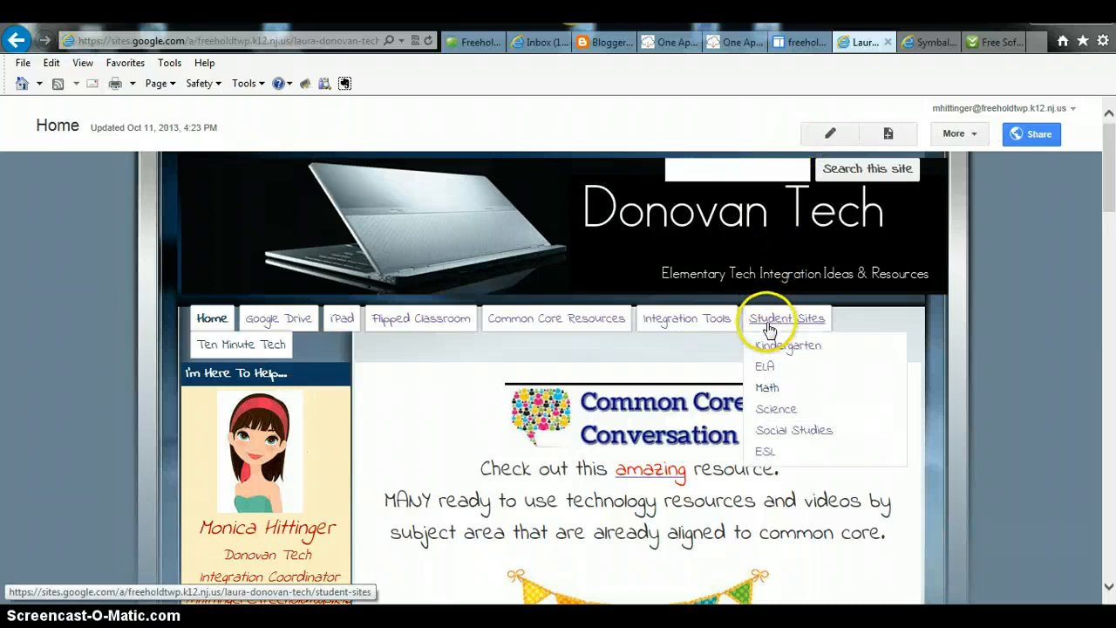
{"action": "mouse_move", "coordinate": [767, 387]}
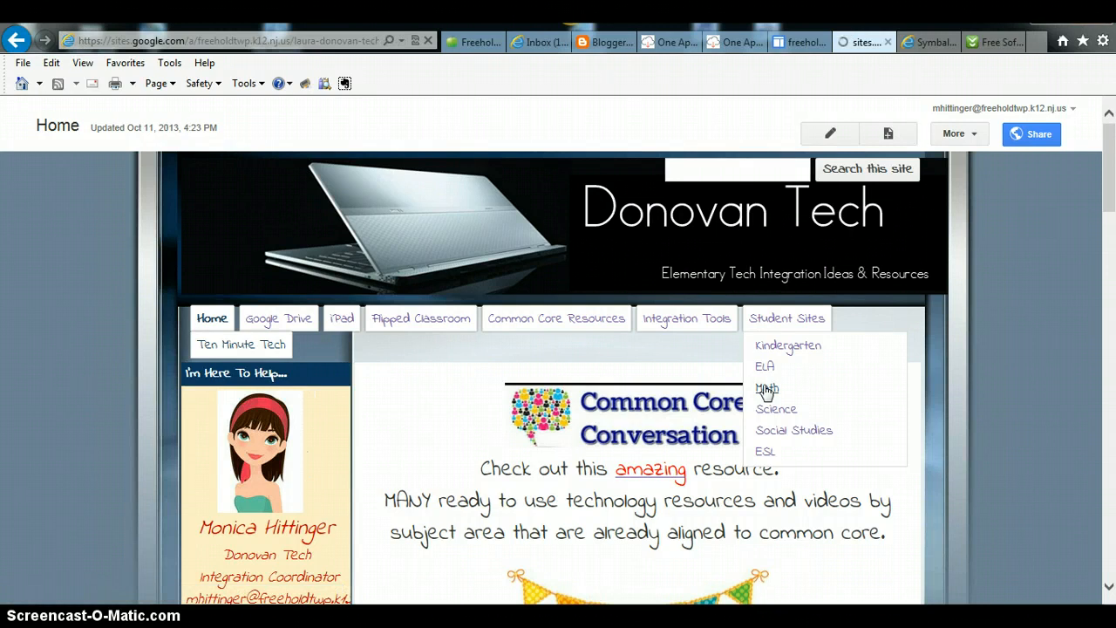
{"action": "left_click", "coordinate": [767, 388]}
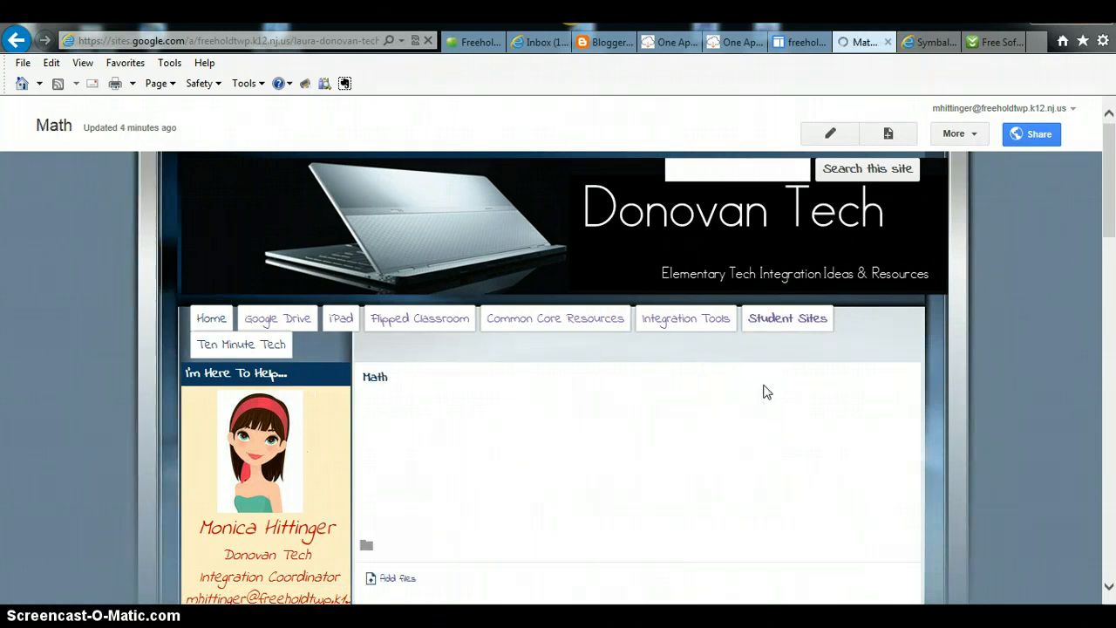
{"action": "mouse_move", "coordinate": [830, 133]}
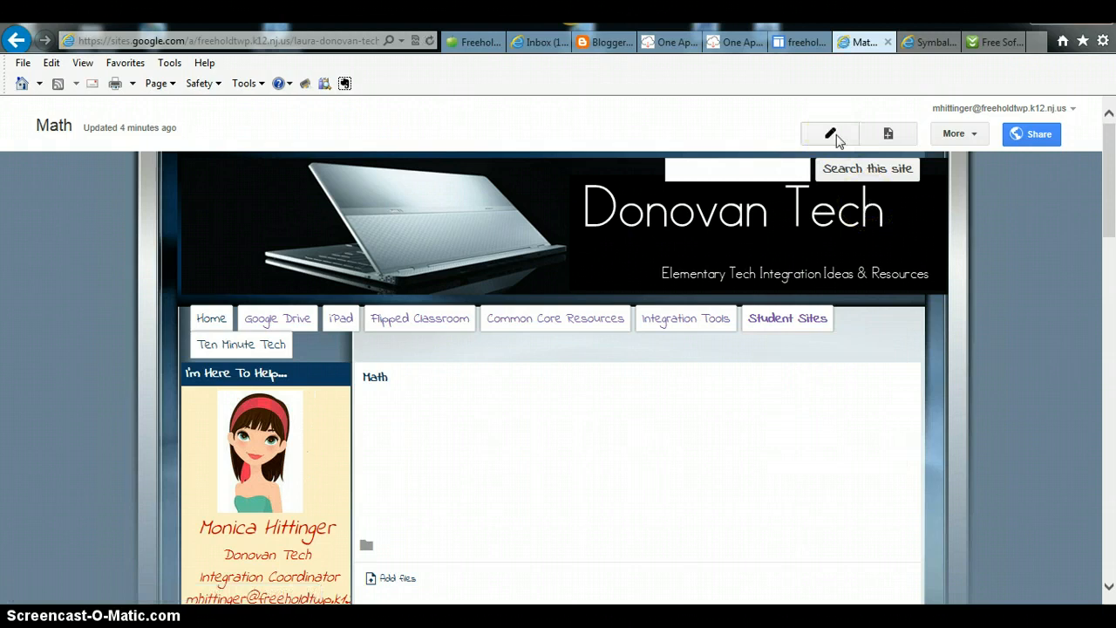
Insert the Symbaloo pbsmat iframe code into the Math page's HTML source and apply it.
{"action": "left_click", "coordinate": [830, 133]}
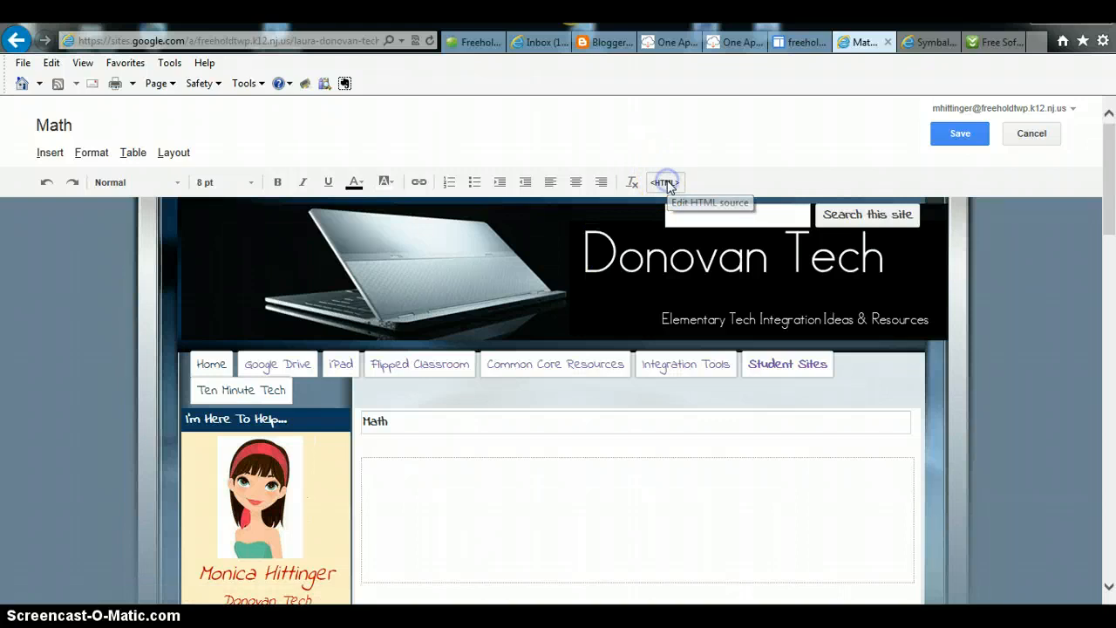
{"action": "left_click", "coordinate": [667, 182]}
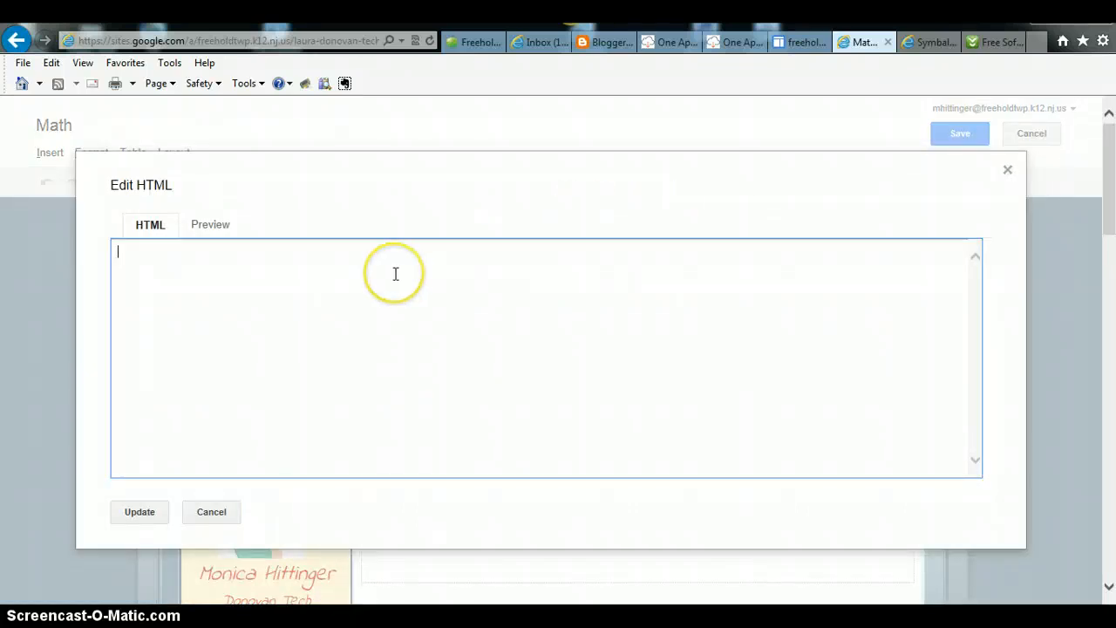
{"action": "type", "text": "<iframe frameborder='0' noresize='noresize' src='http://www.symbaloo.com/embed/pbsmathgames' name='_symFrame' width='920px' height='600px'></iframe>"}
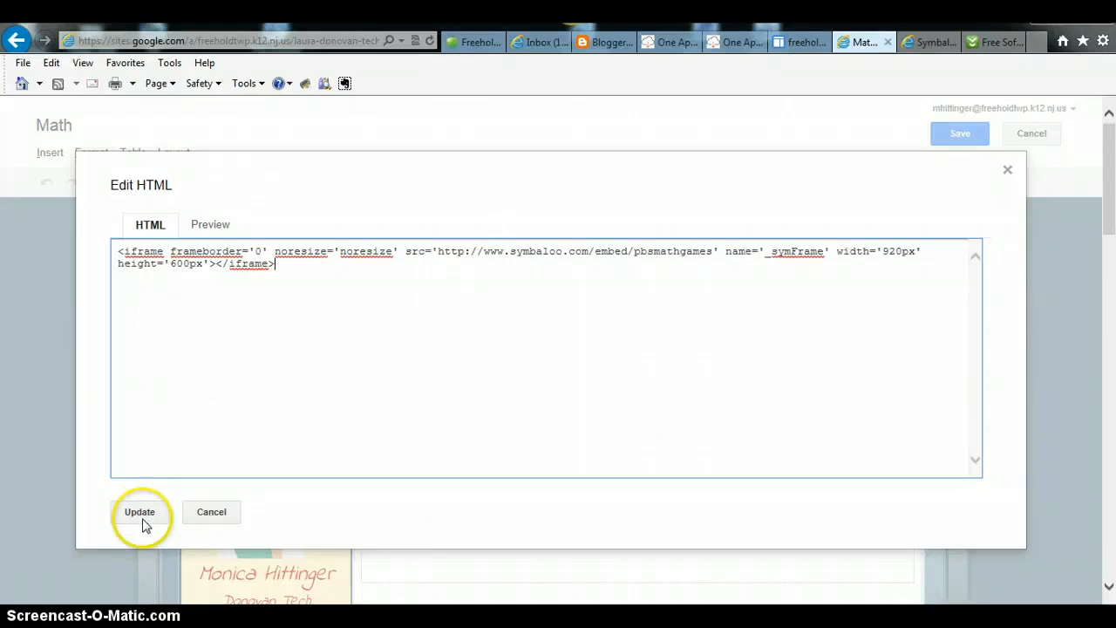
{"action": "left_click", "coordinate": [139, 513]}
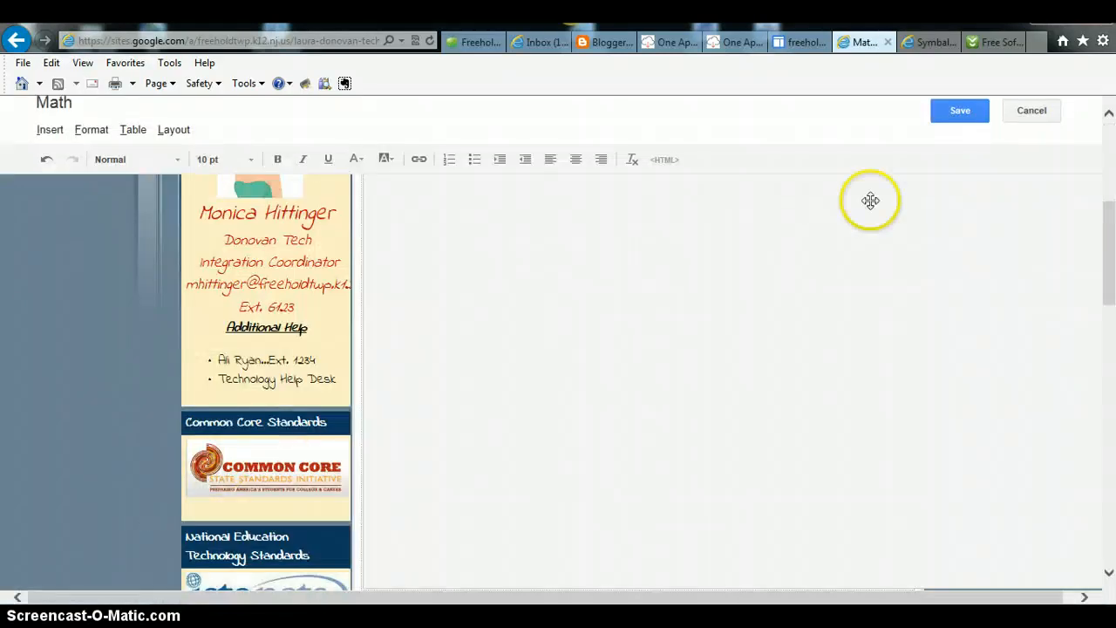
{"action": "mouse_move", "coordinate": [960, 110]}
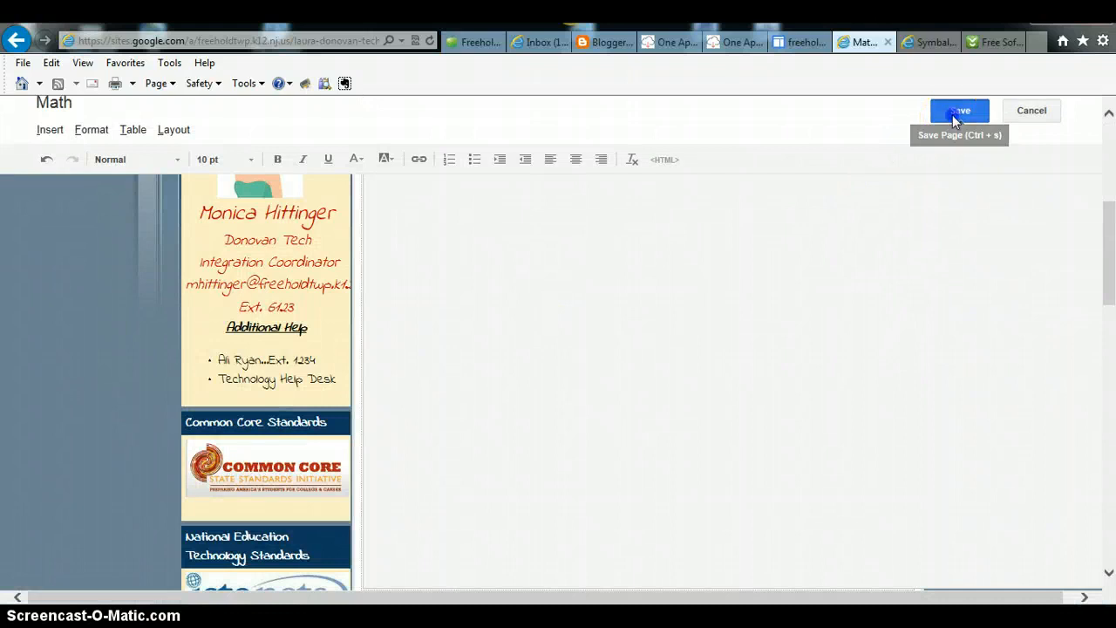
Save the Math page so it shows the embedded grid of PBS math game tiles.
{"action": "left_click", "coordinate": [959, 112]}
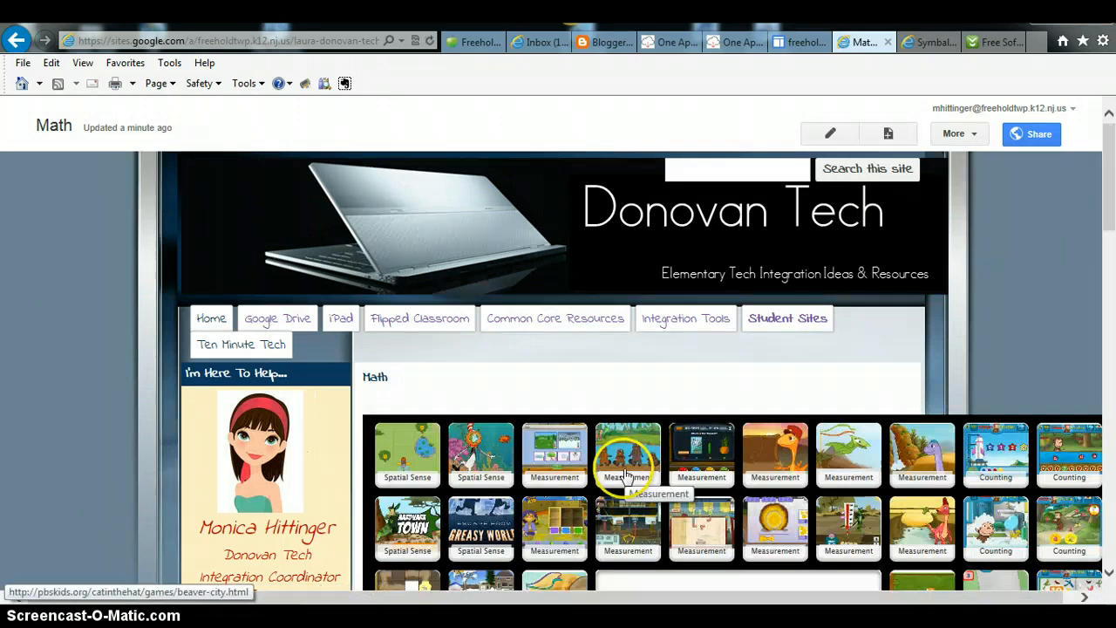
{"action": "scroll", "scroll_direction": "down", "scroll_amount": 3}
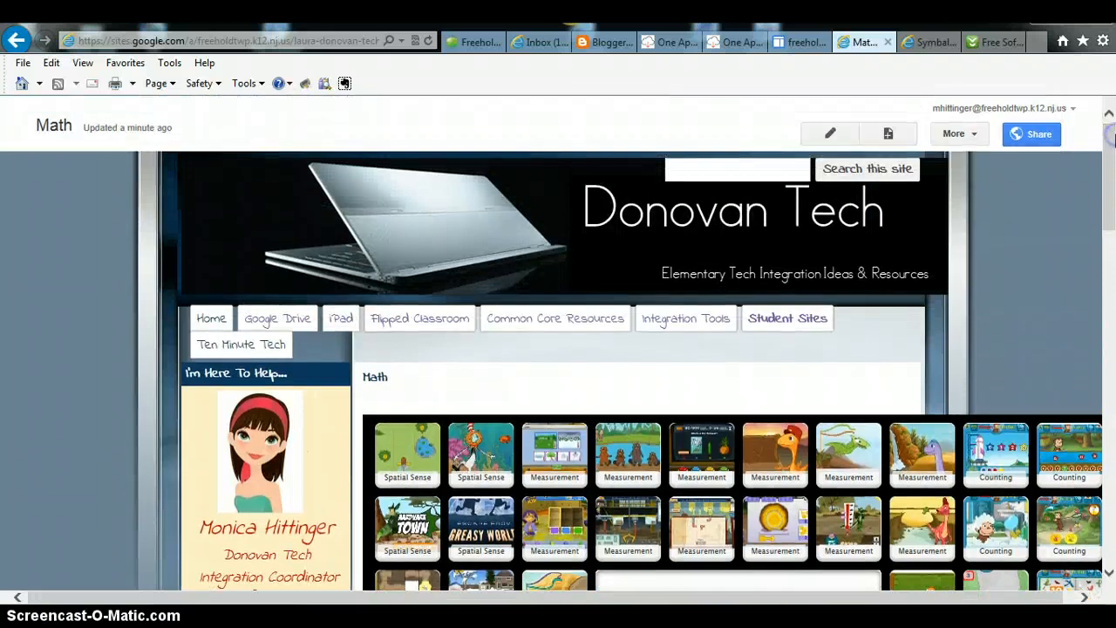
{"action": "mouse_move", "coordinate": [530, 216]}
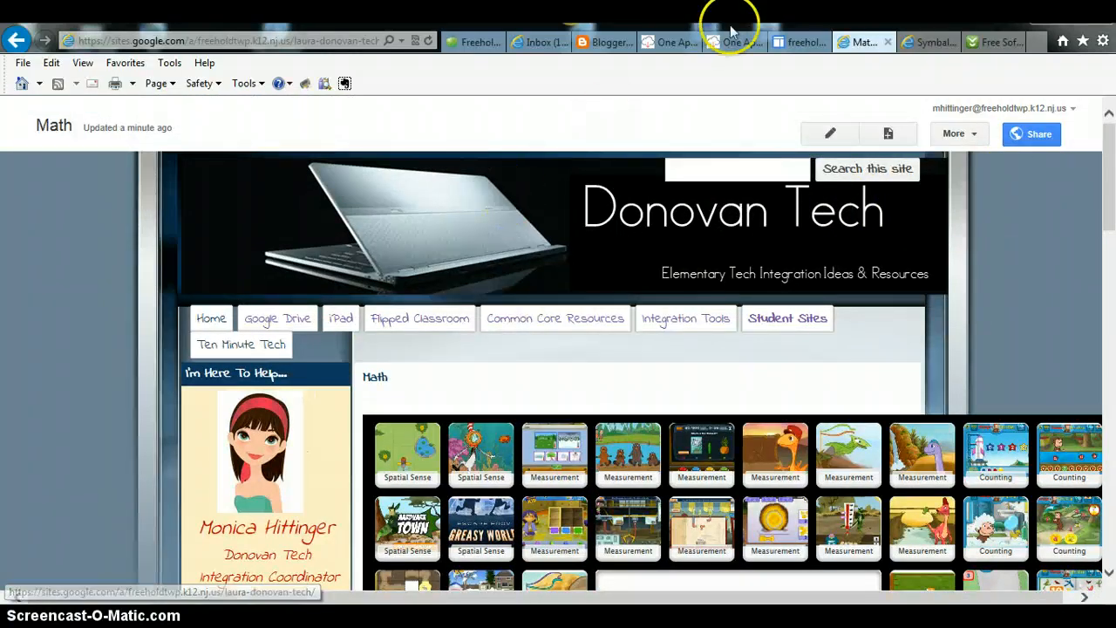
{"action": "mouse_move", "coordinate": [440, 265]}
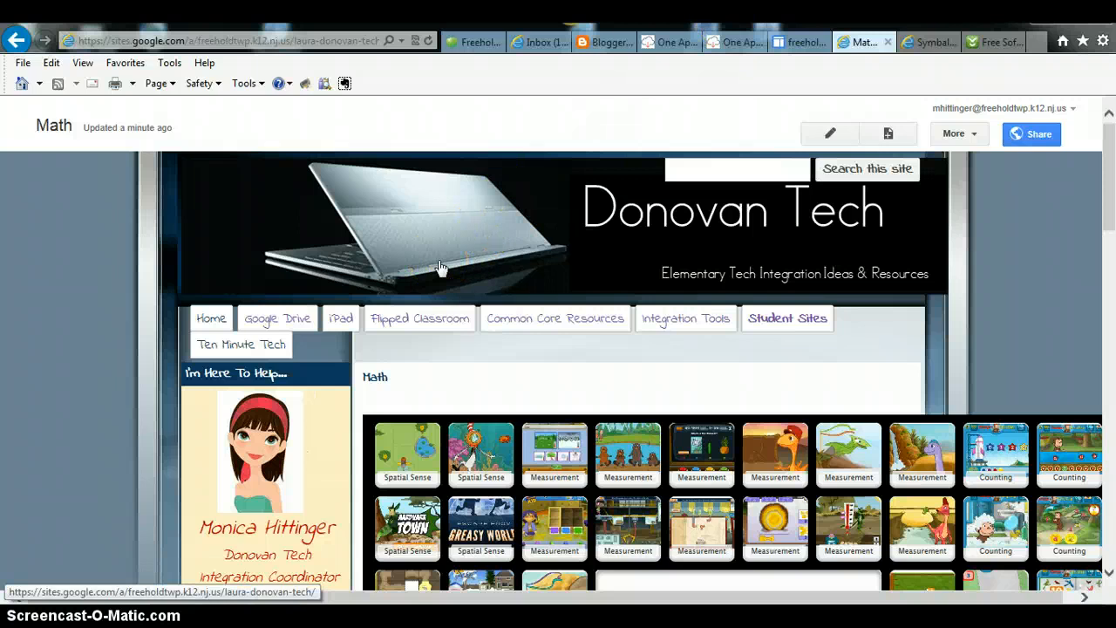